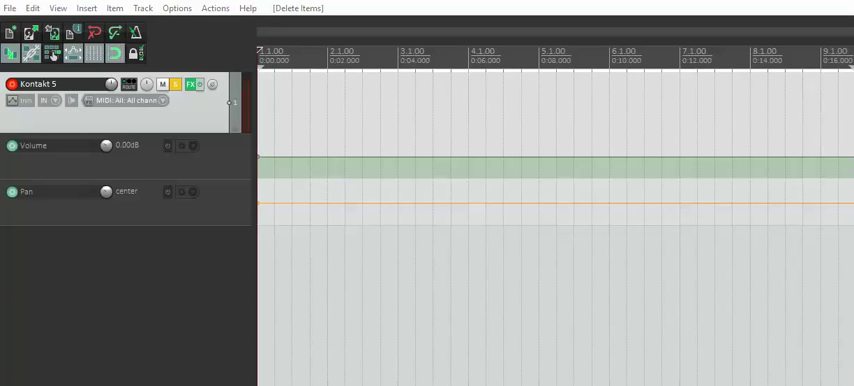
mouse_move(376, 376)
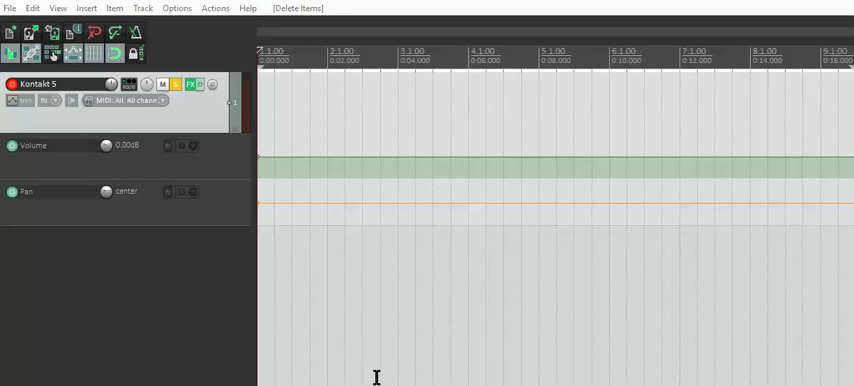
mouse_move(202, 68)
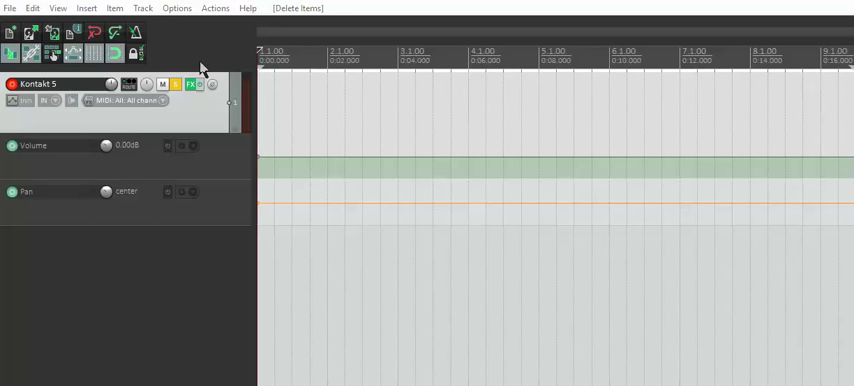
mouse_move(112, 32)
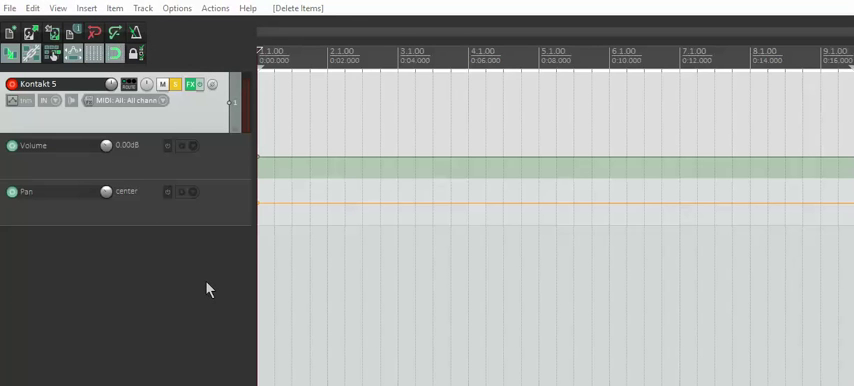
mouse_move(212, 316)
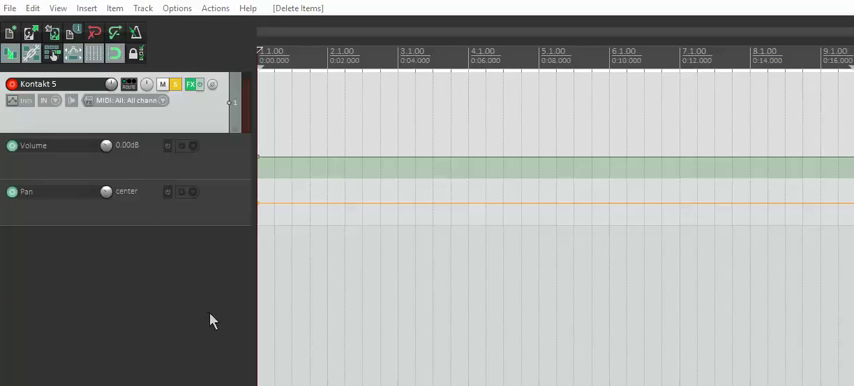
mouse_move(212, 308)
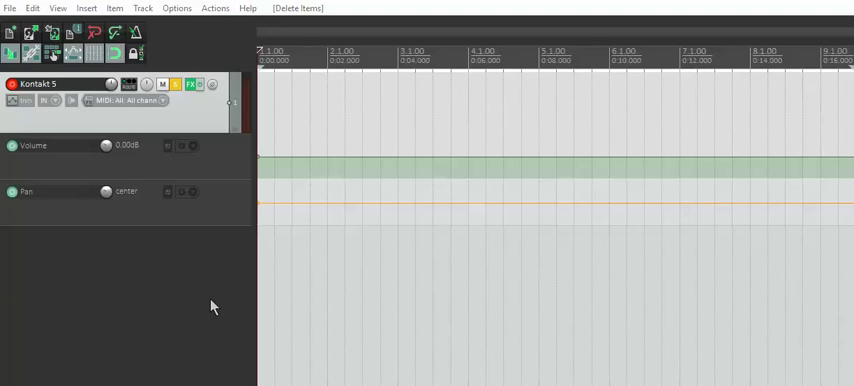
mouse_move(234, 196)
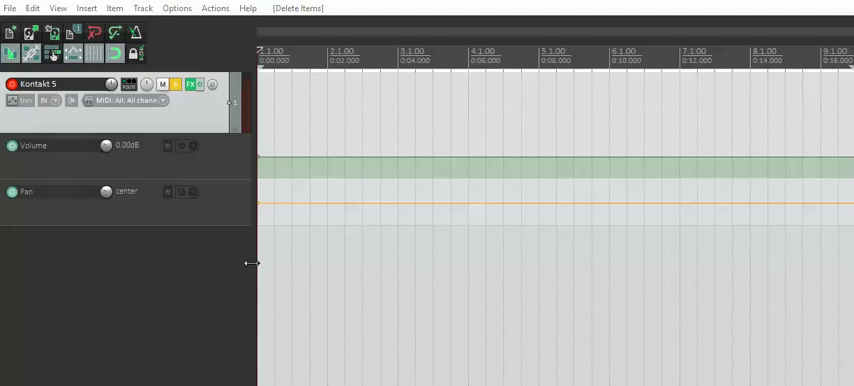
mouse_move(258, 284)
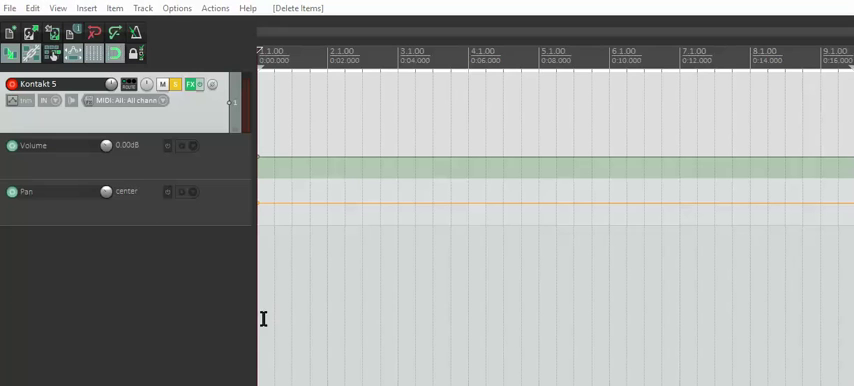
mouse_move(320, 180)
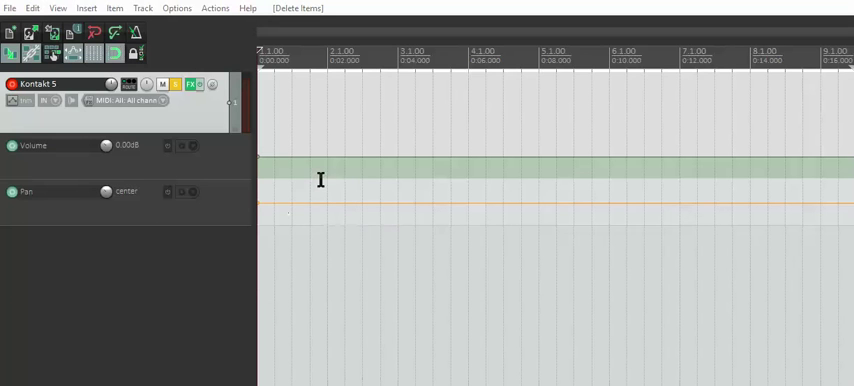
mouse_move(396, 180)
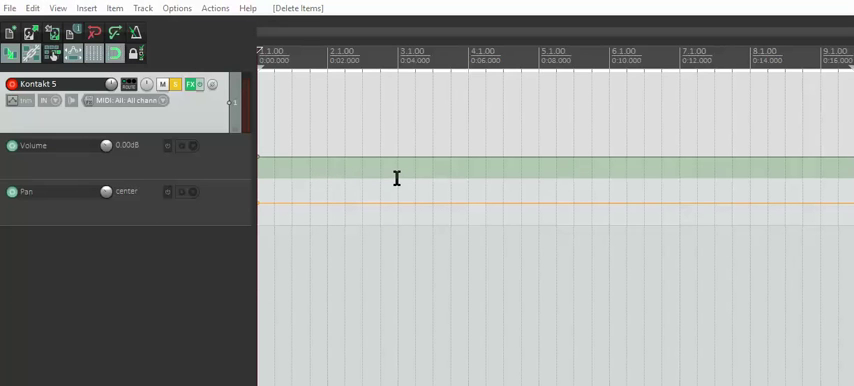
mouse_move(360, 124)
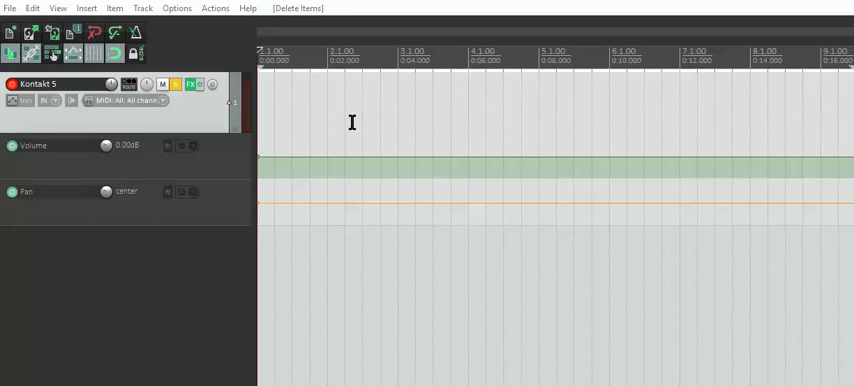
mouse_move(360, 128)
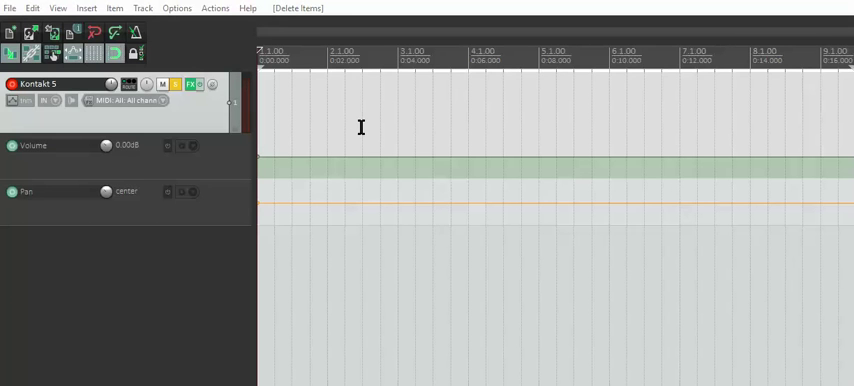
mouse_move(384, 220)
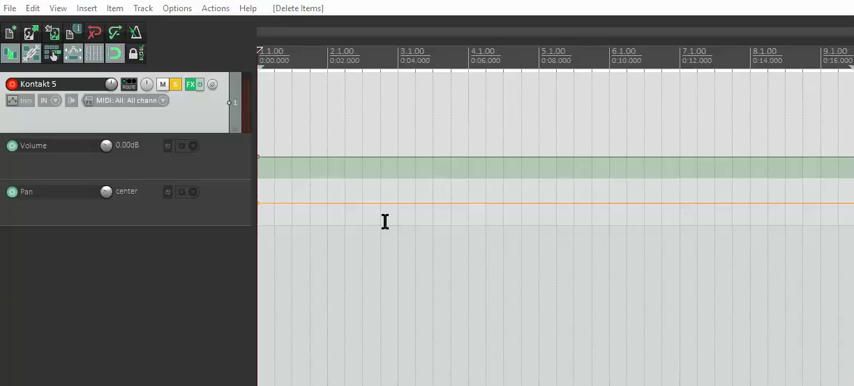
mouse_move(386, 226)
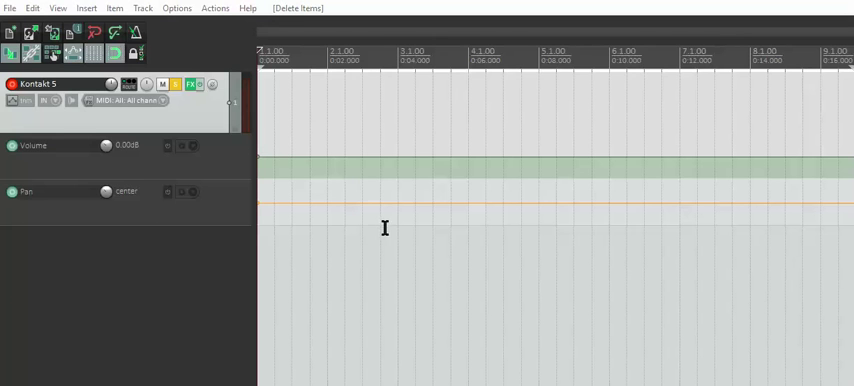
mouse_move(182, 162)
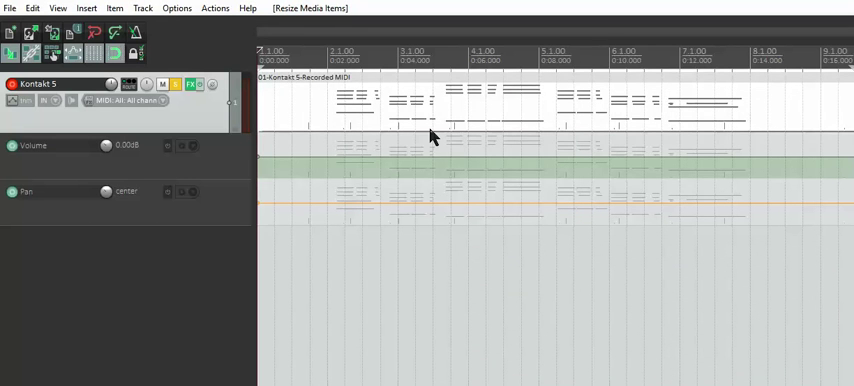
mouse_move(426, 128)
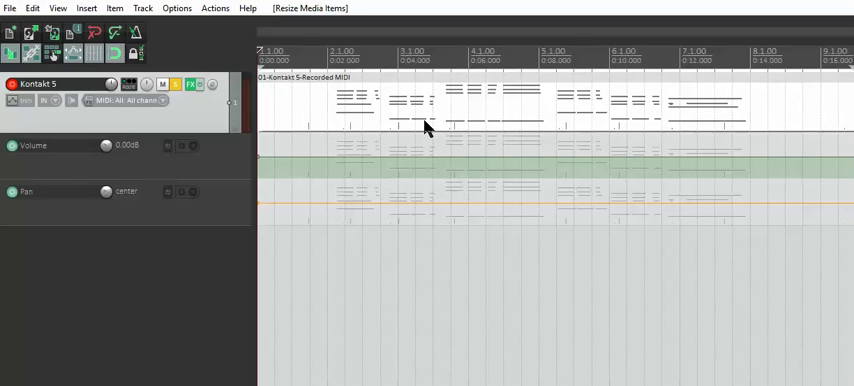
mouse_move(436, 112)
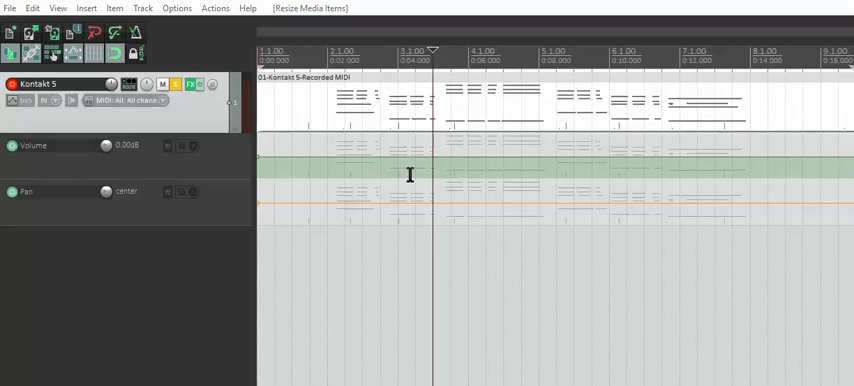
- Select all notes of the recorded Kontakt MIDI item in the piano roll via Edit > Select all
double_click(410, 176)
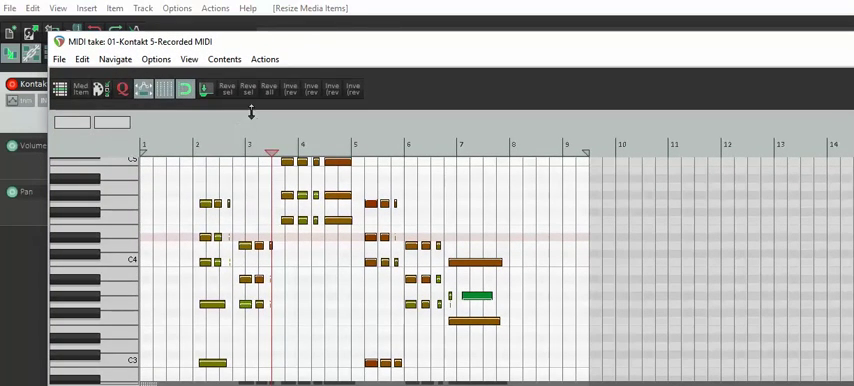
click(82, 58)
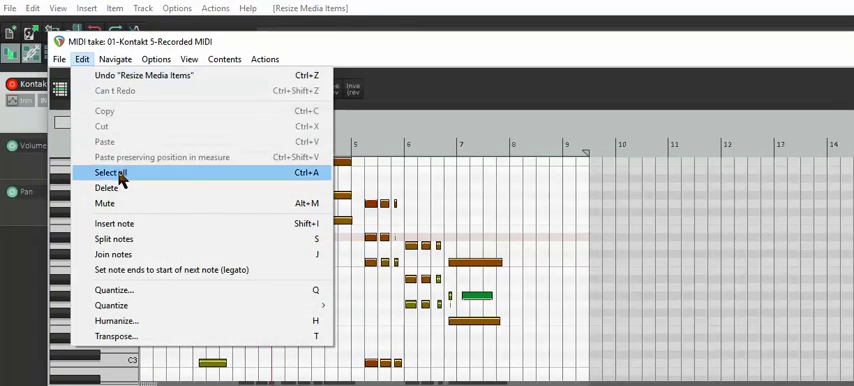
click(112, 172)
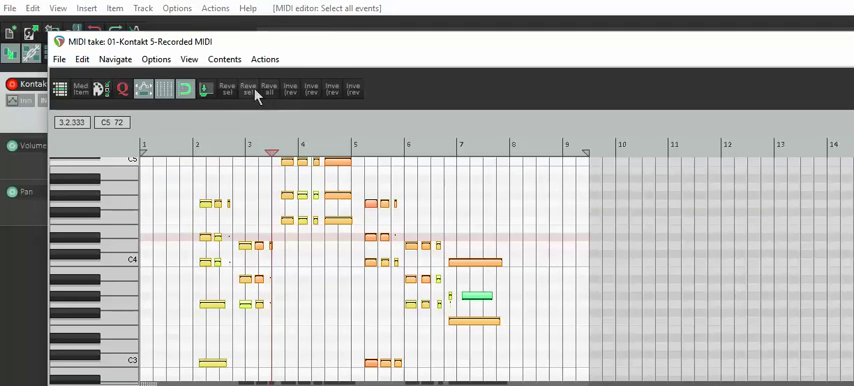
mouse_move(248, 90)
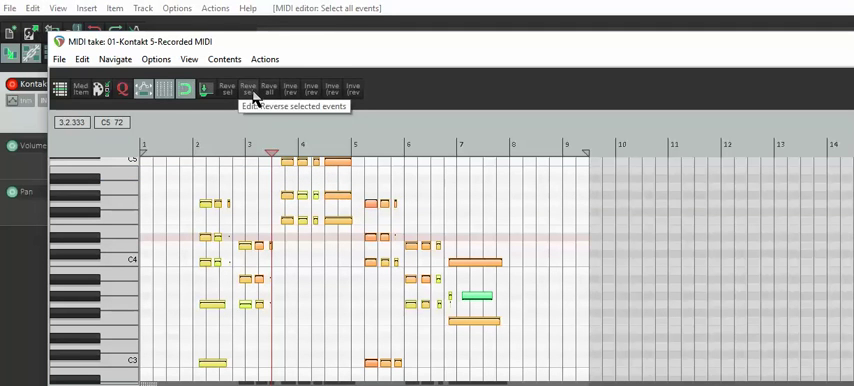
click(82, 58)
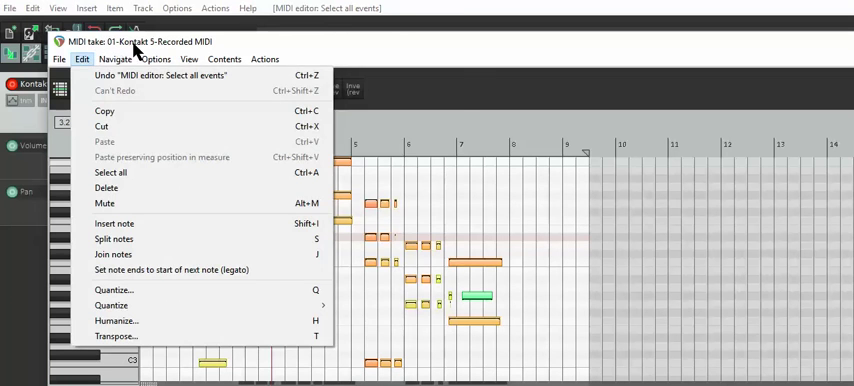
mouse_move(116, 336)
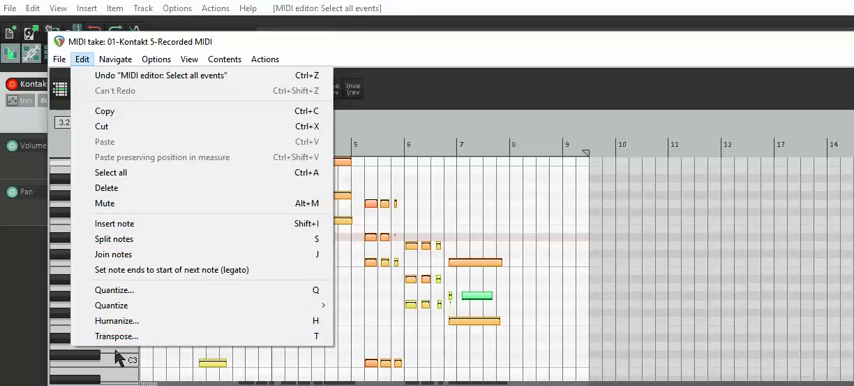
mouse_move(112, 304)
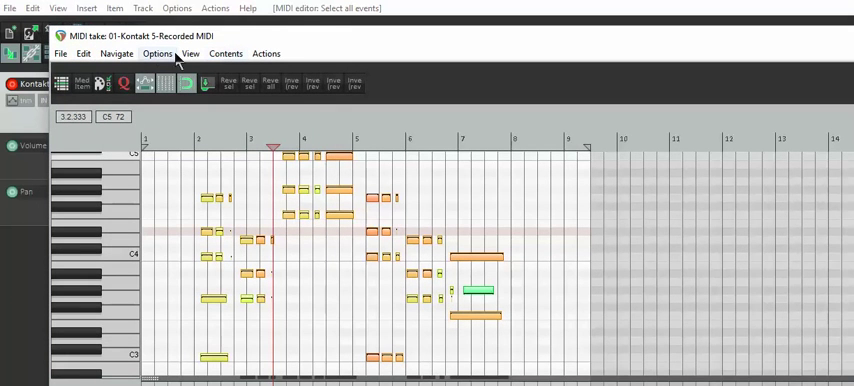
- Filter toolbar actions by 'reverse', add Edit: Reverse selected events, and apply the customization
click(156, 52)
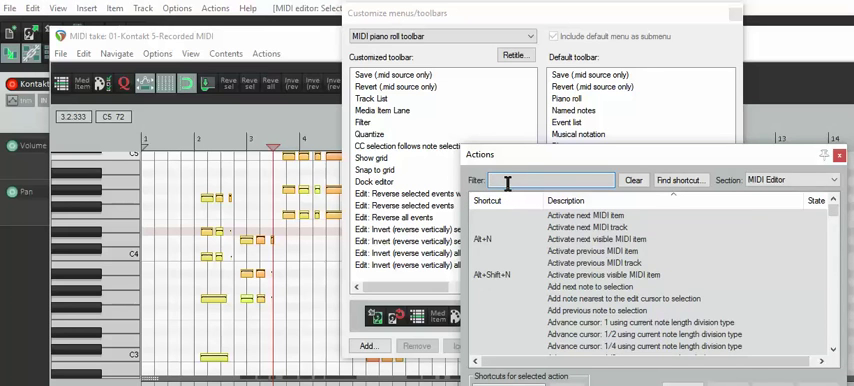
text(reverse)
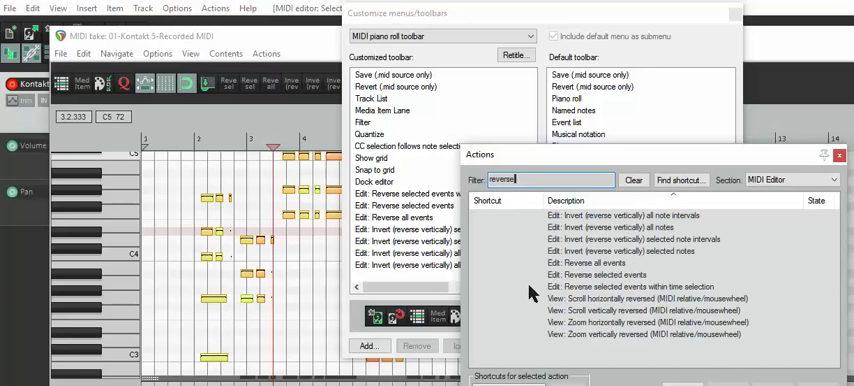
click(608, 264)
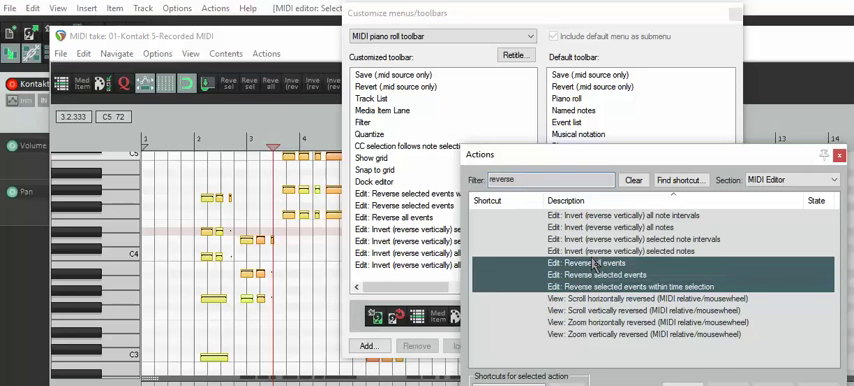
click(624, 228)
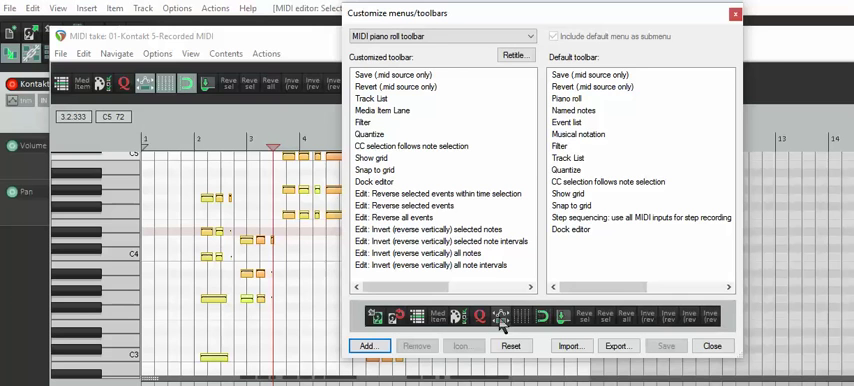
mouse_move(460, 238)
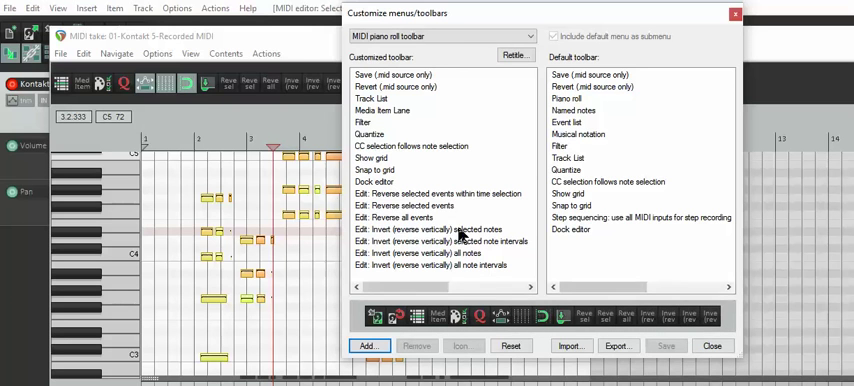
click(712, 346)
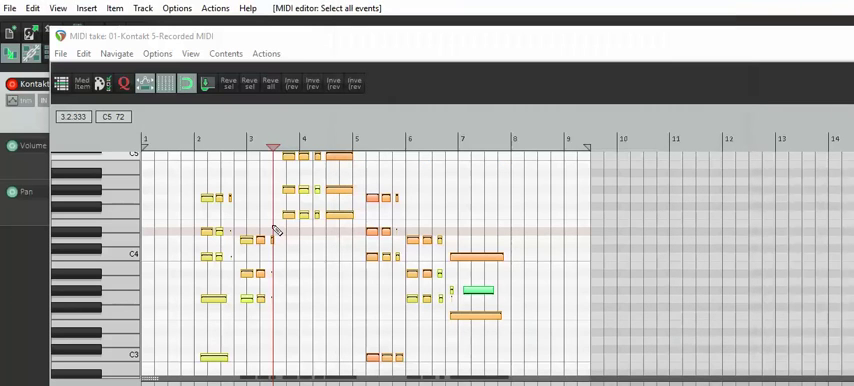
mouse_move(248, 84)
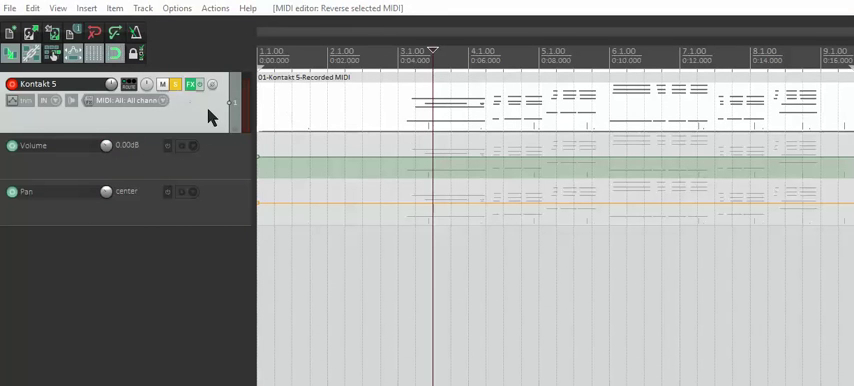
- Render the Kontakt 5 track to a stereo stem track, muting the original
right_click(204, 116)
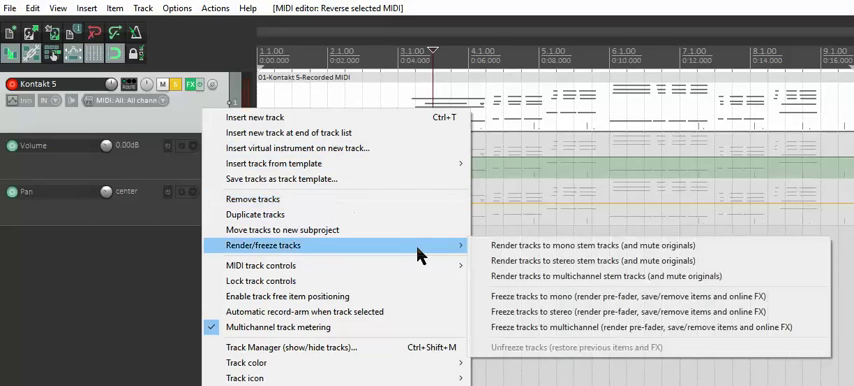
mouse_move(324, 258)
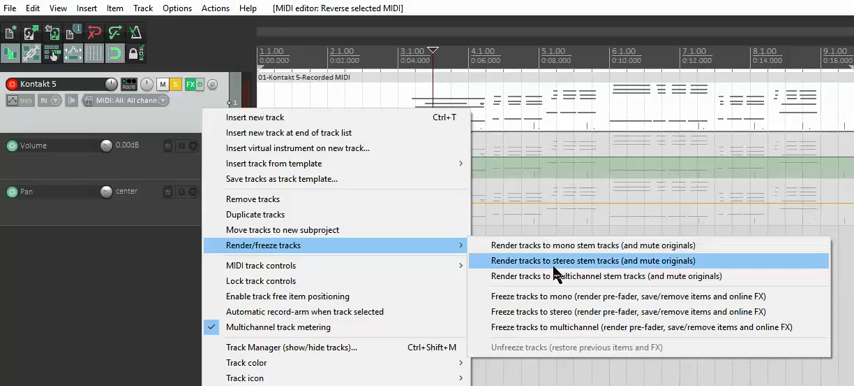
mouse_move(578, 268)
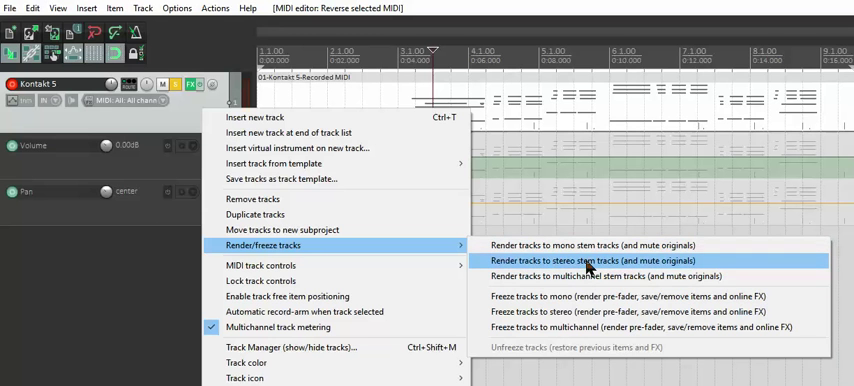
click(592, 260)
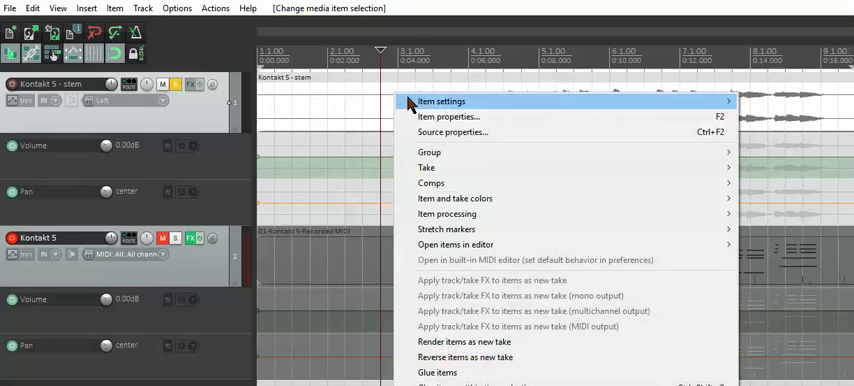
mouse_move(510, 116)
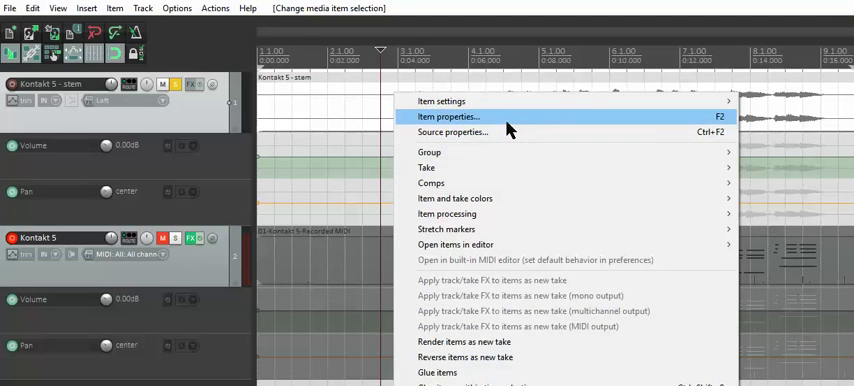
- Bring up the rendered stem item's properties to enable Reverse on its take source
click(448, 118)
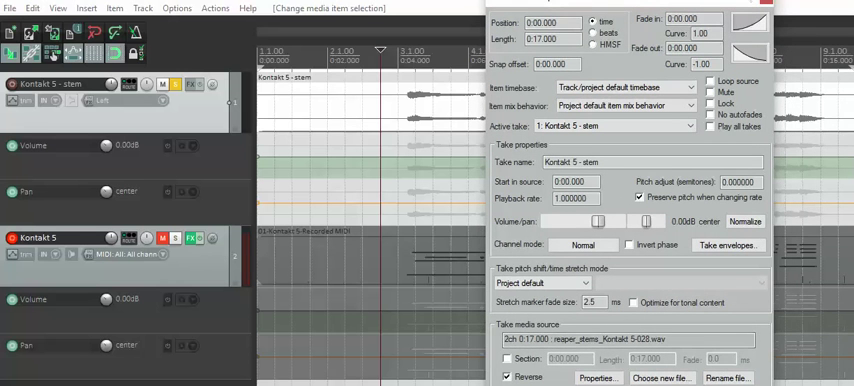
mouse_move(764, 336)
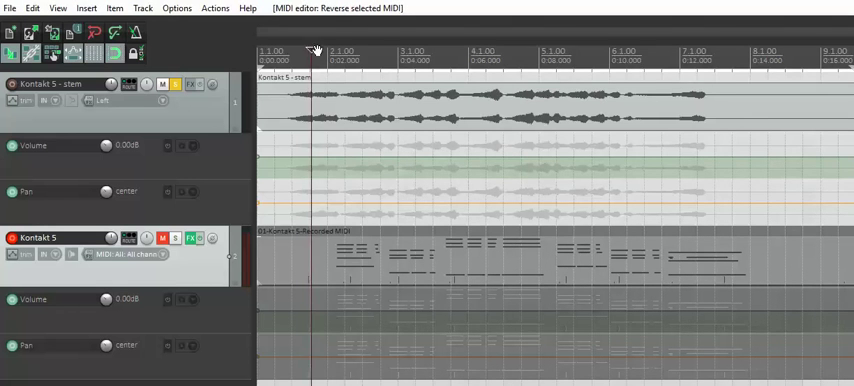
- Confirm the properties so the stem's waveform appears reversed above the muted MIDI track
click(340, 52)
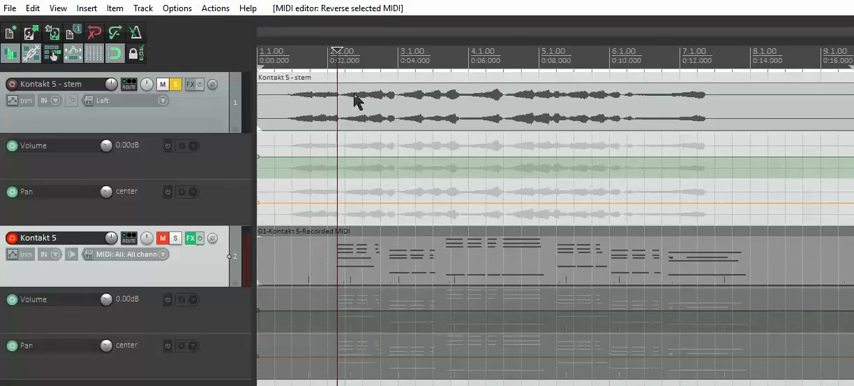
mouse_move(260, 112)
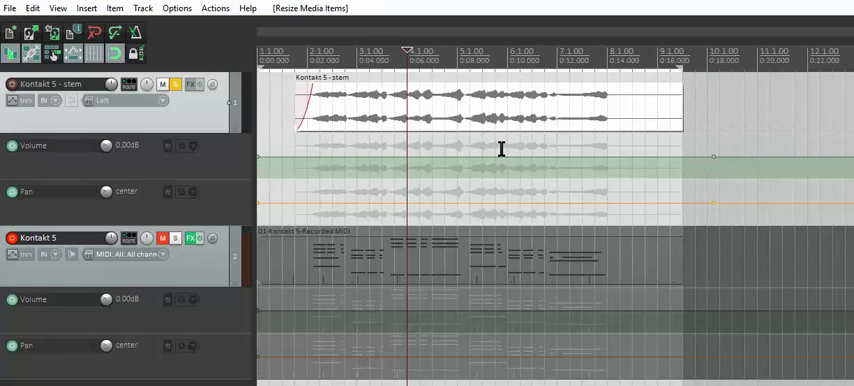
mouse_move(332, 112)
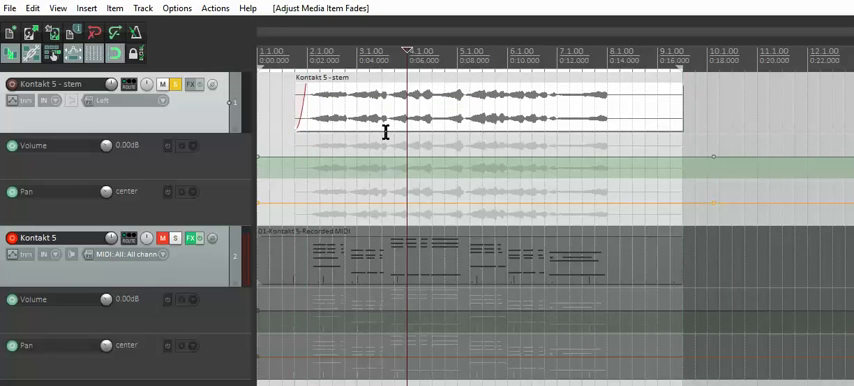
mouse_move(296, 236)
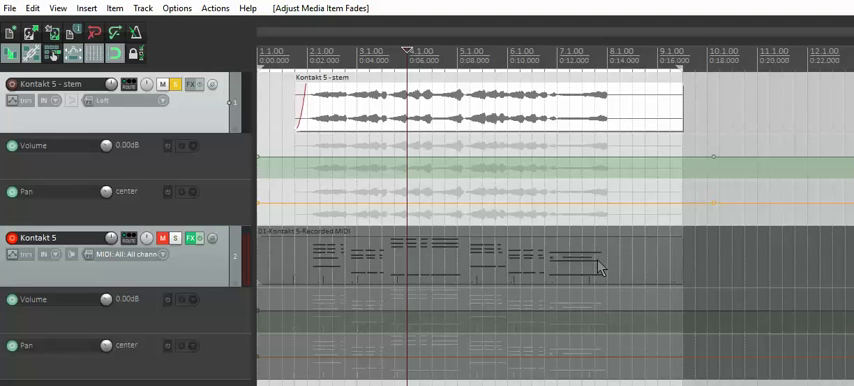
mouse_move(456, 110)
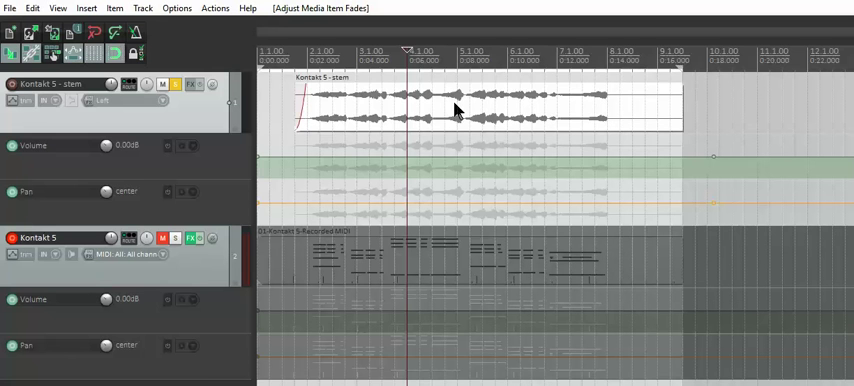